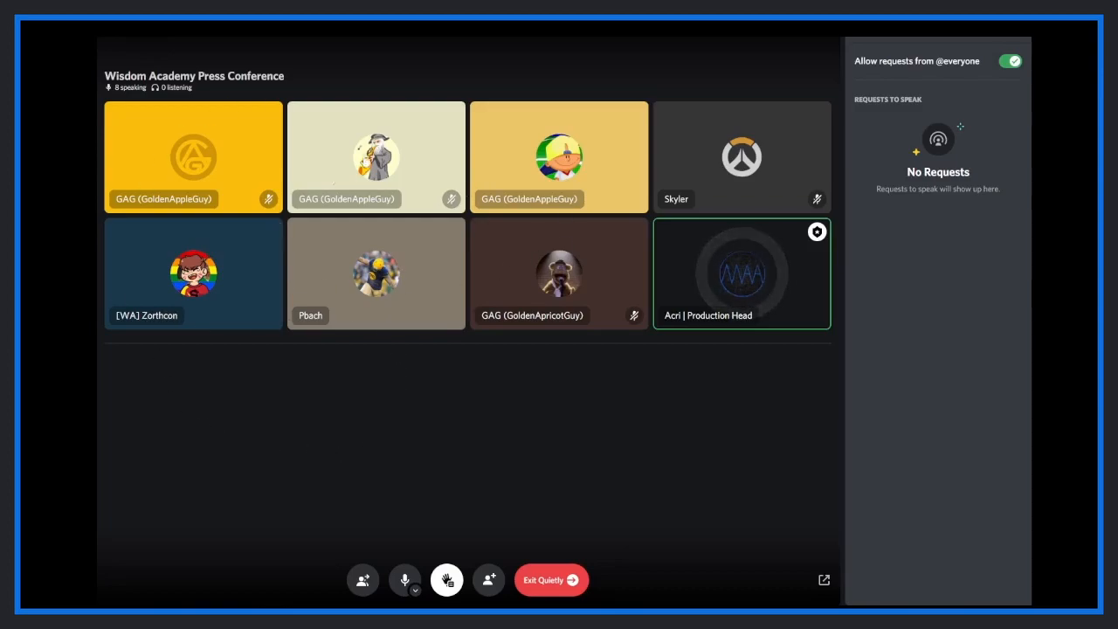
mouse_move(161, 149)
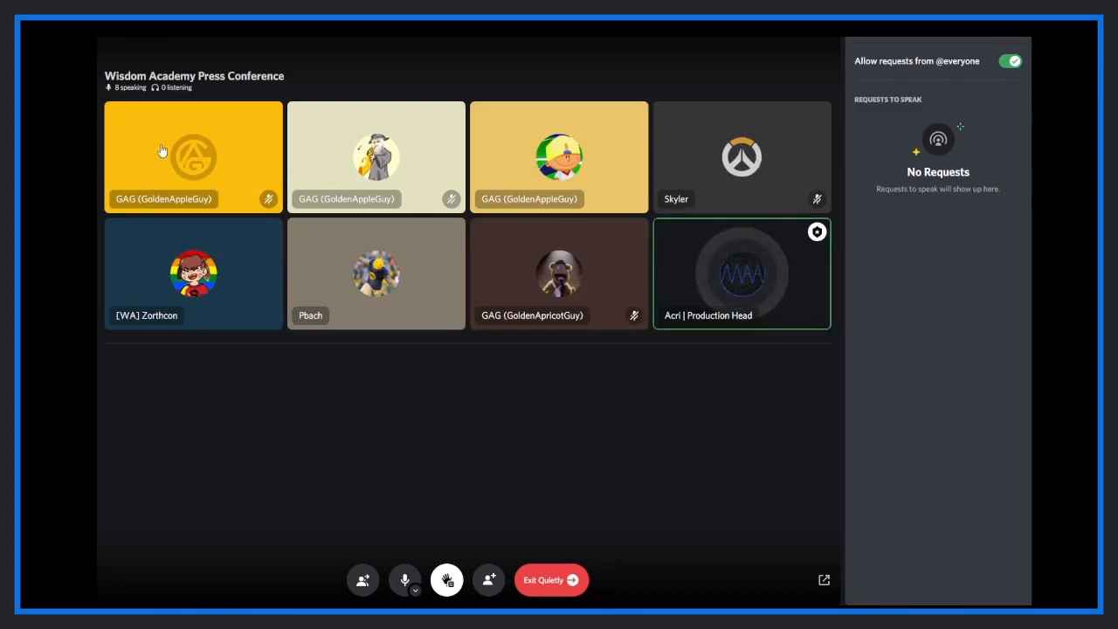
mouse_move(273, 158)
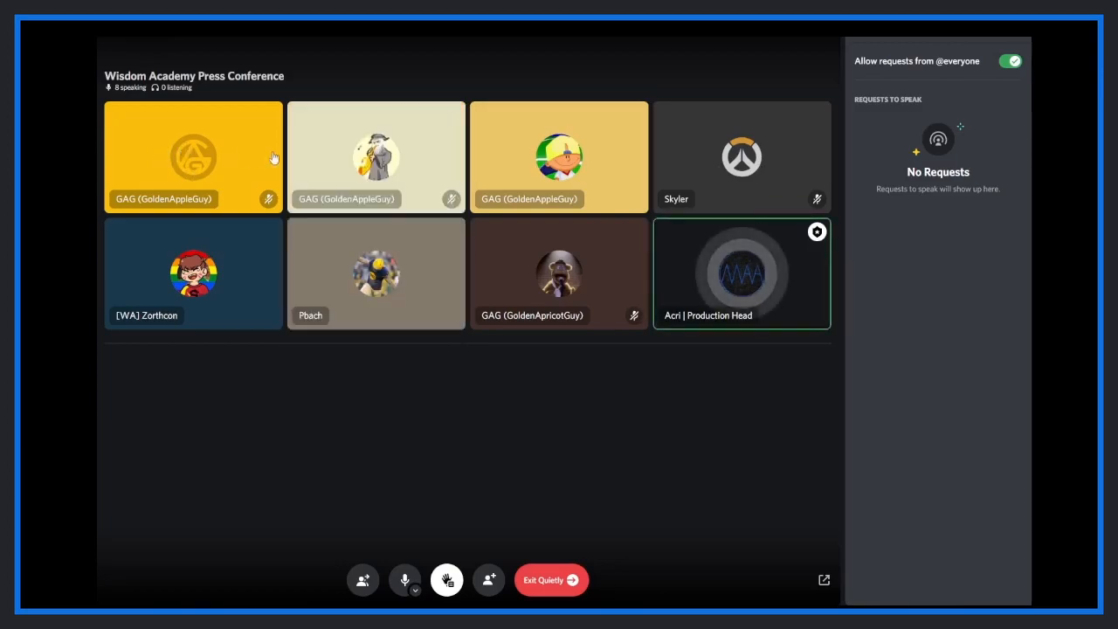
Accept the listener's pending request to speak, bringing the stage to nine speakers
click(375, 157)
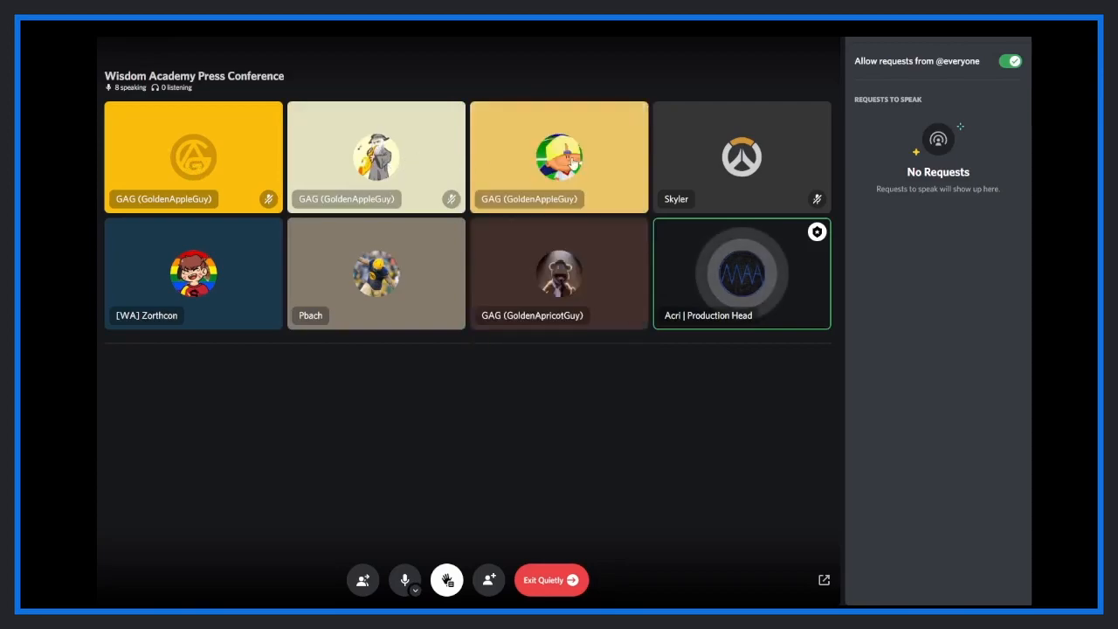
click(558, 157)
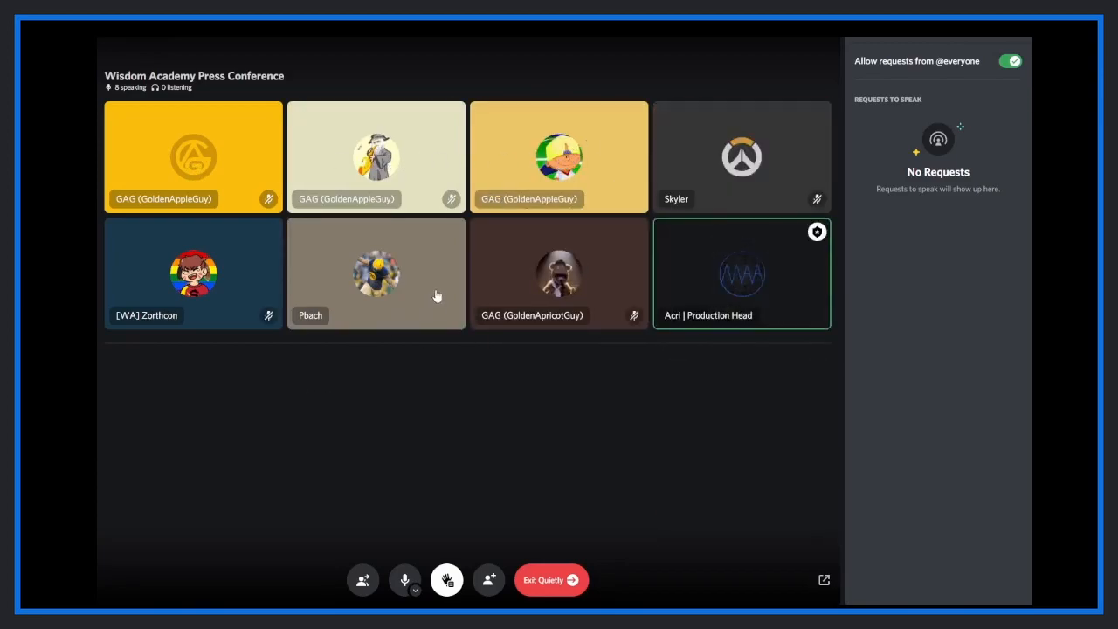
mouse_move(355, 326)
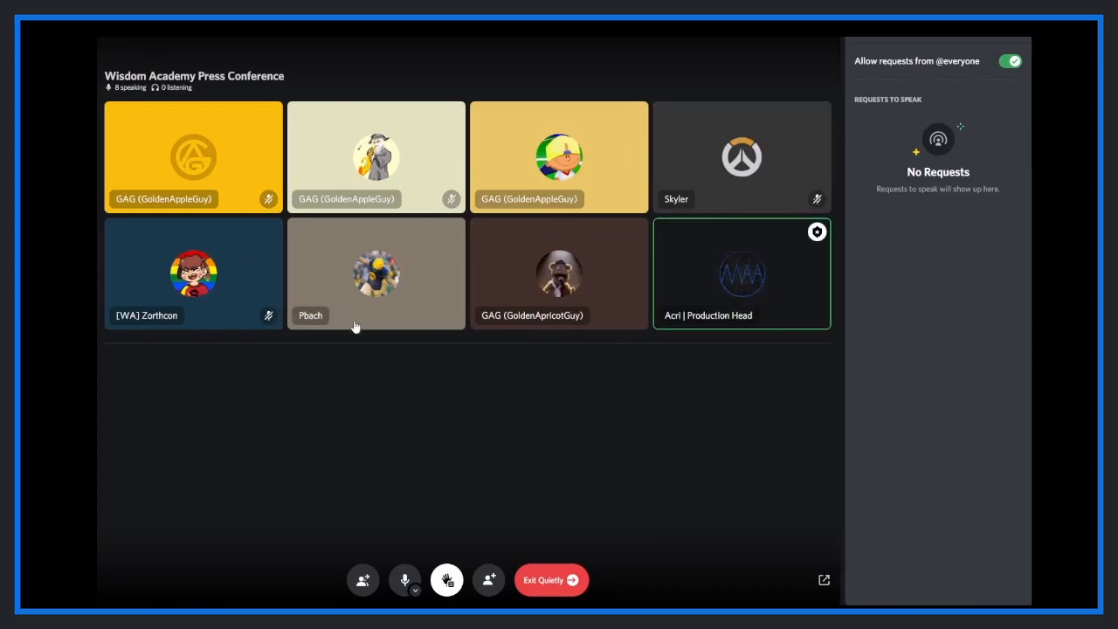
mouse_move(402, 336)
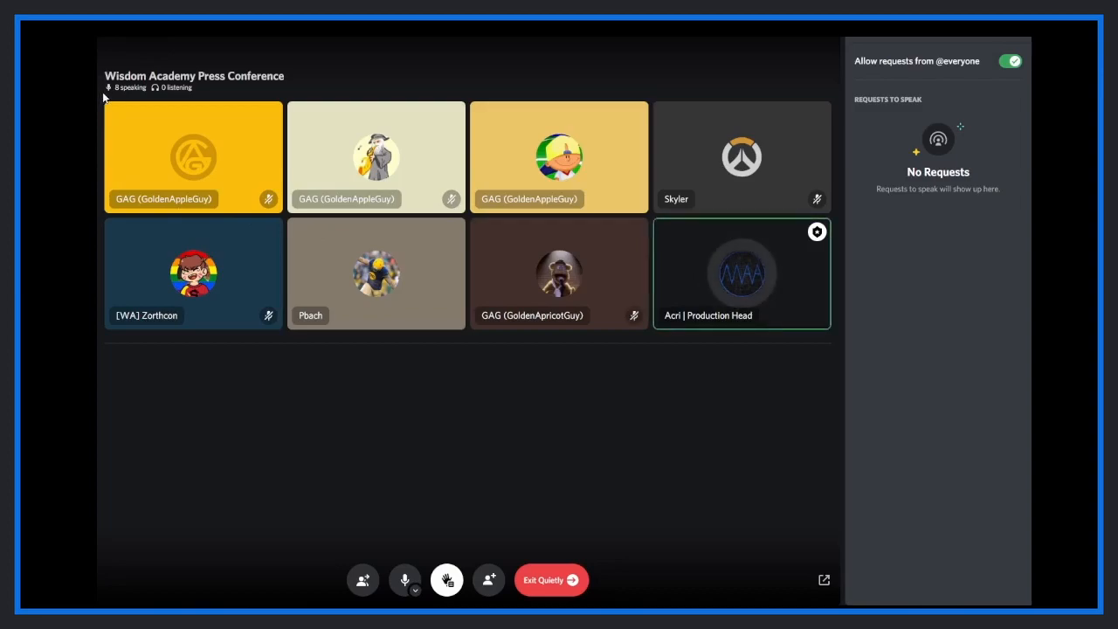
mouse_move(236, 479)
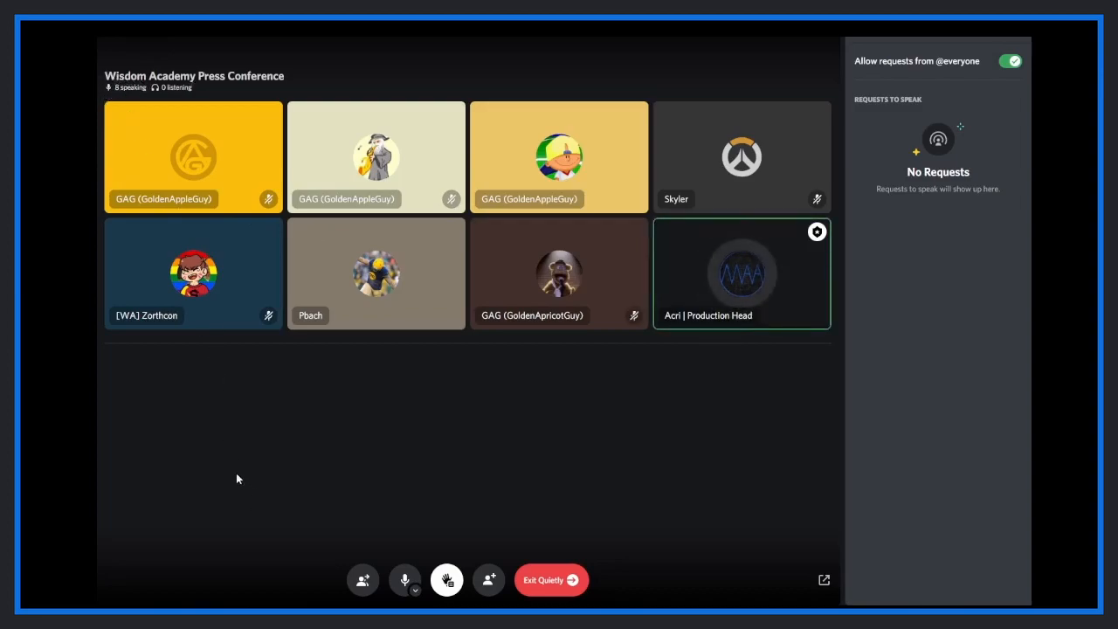
mouse_move(234, 477)
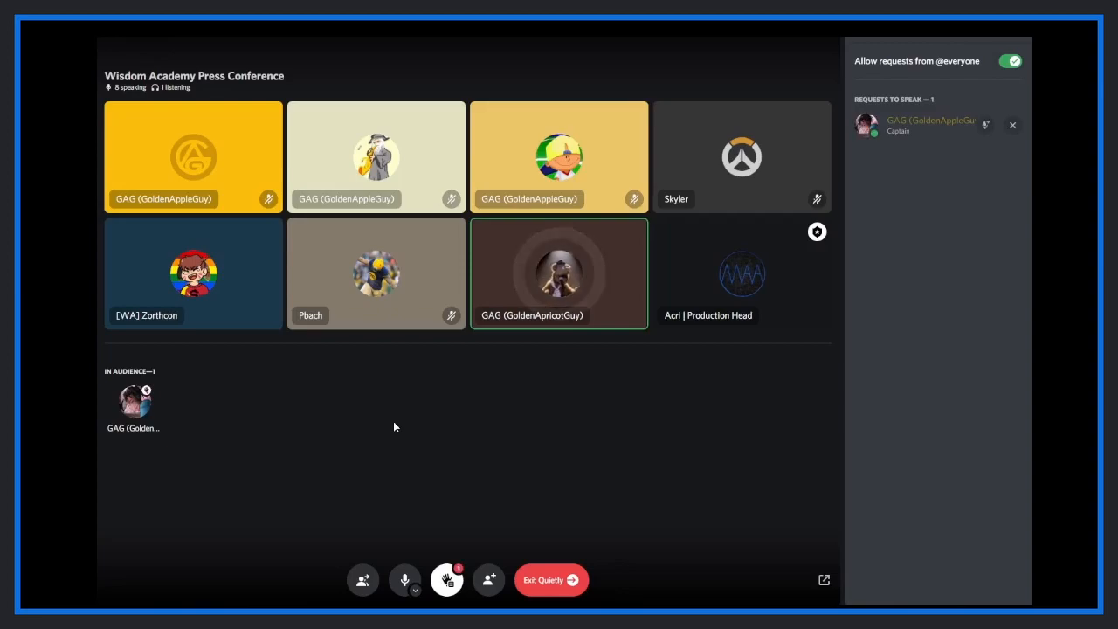
click(1012, 124)
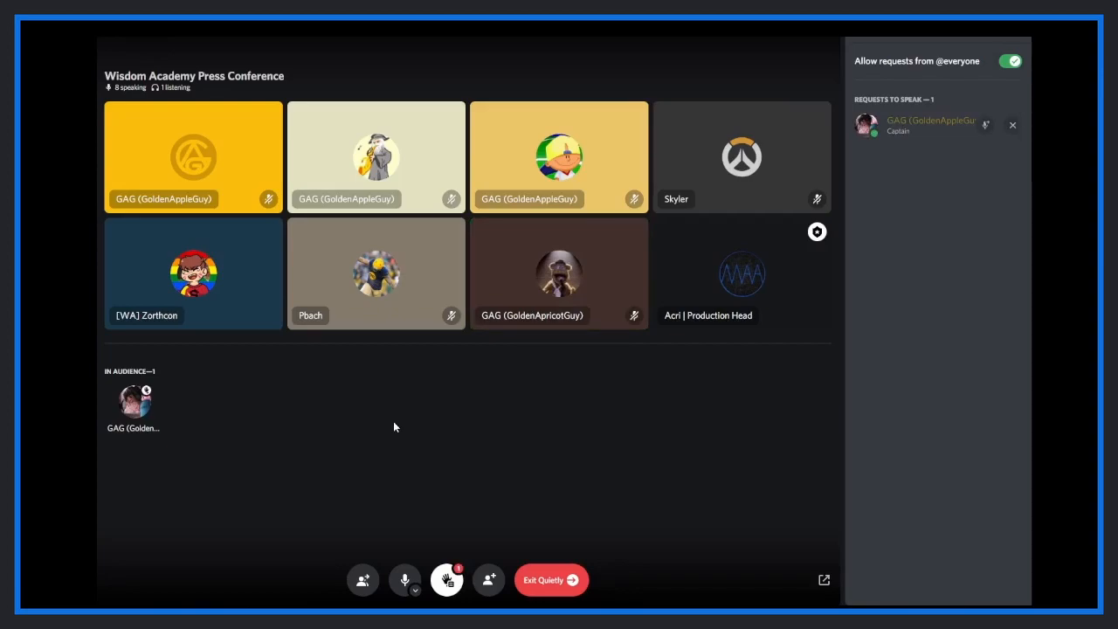
mouse_move(986, 124)
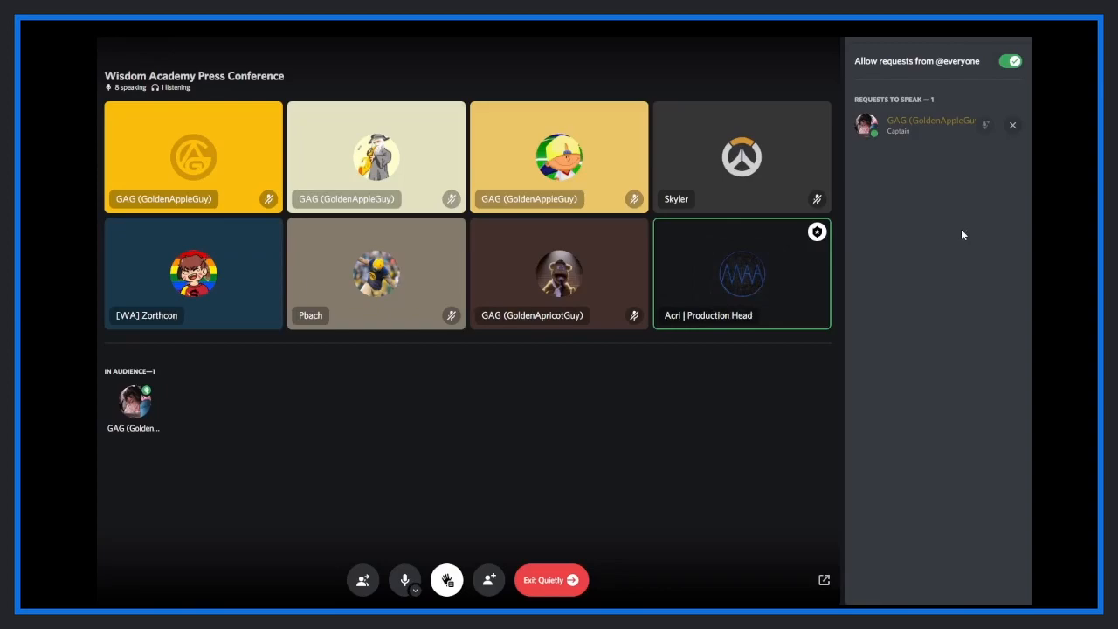
click(985, 124)
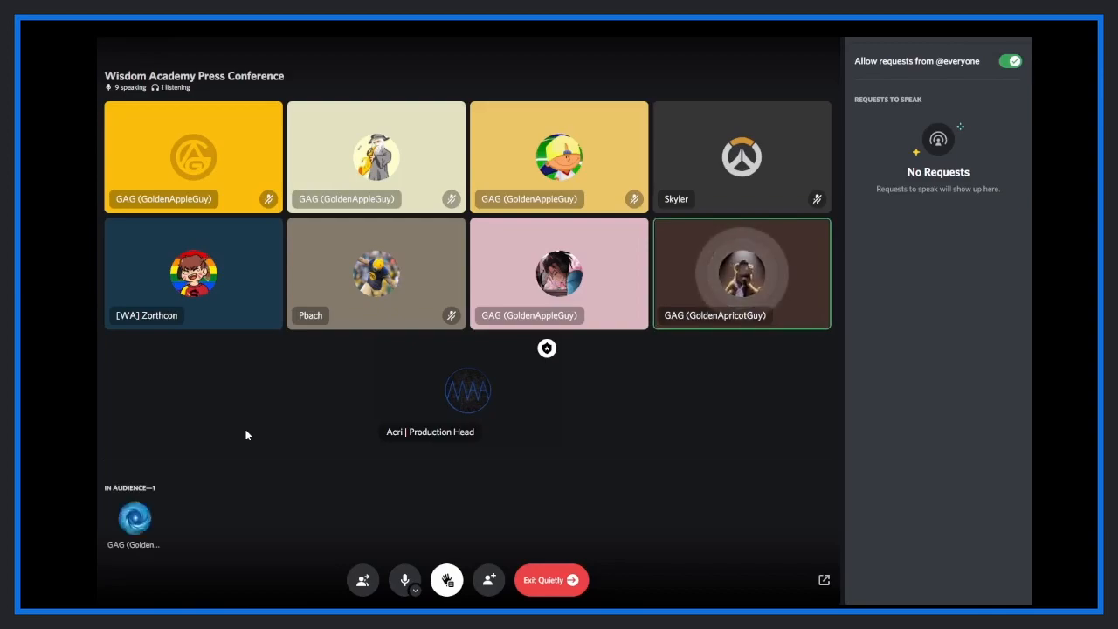
Invite the last audience member up to speak on stage
click(134, 519)
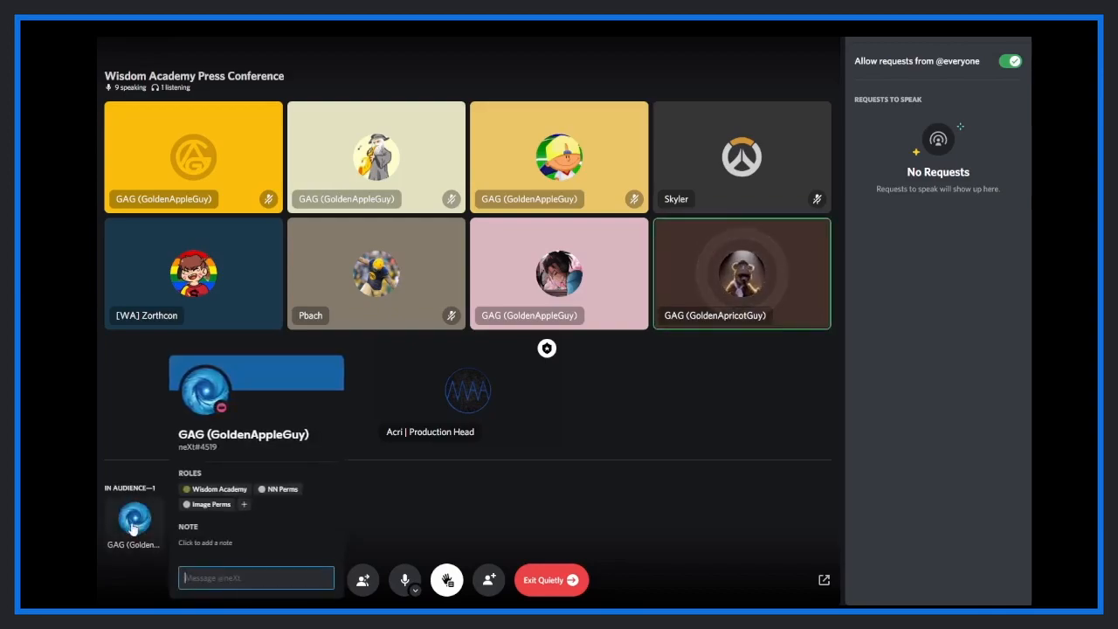
right_click(192, 157)
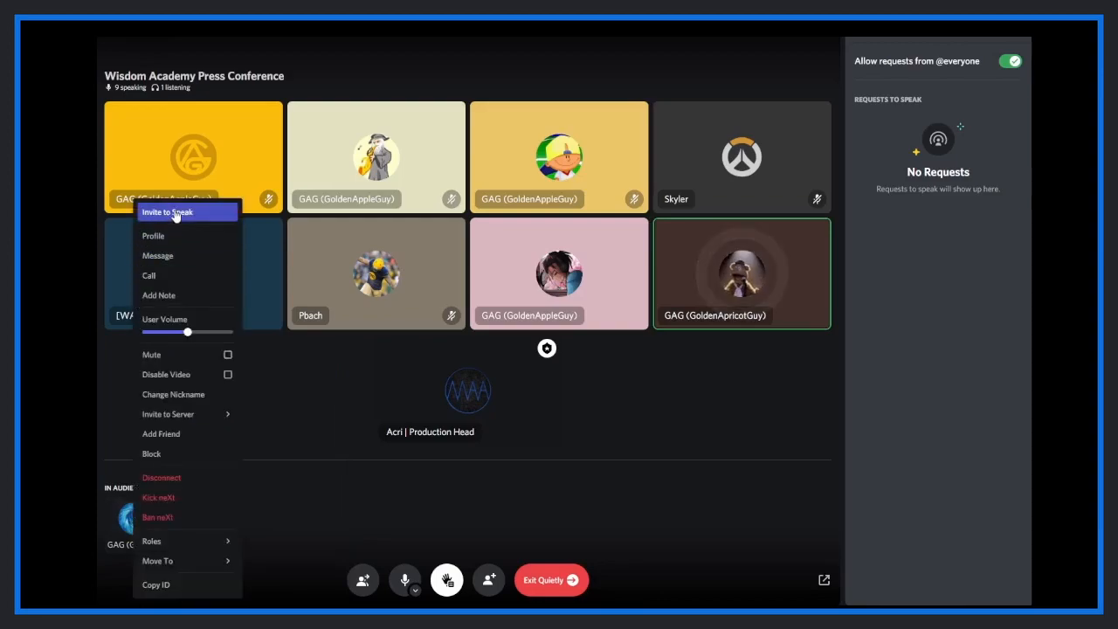
click(166, 212)
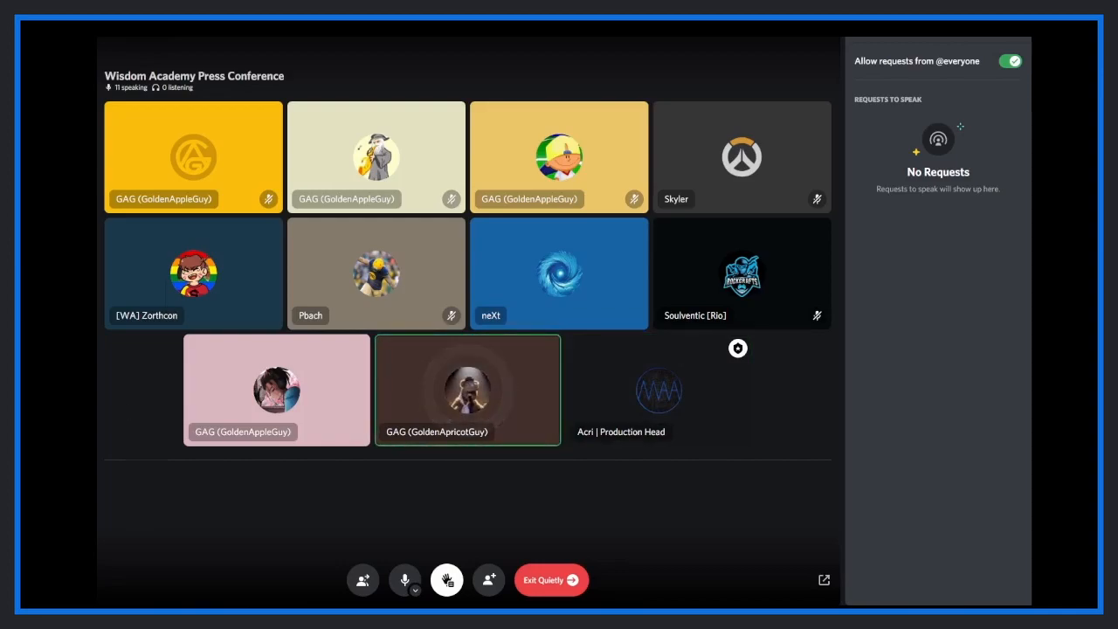
mouse_move(257, 516)
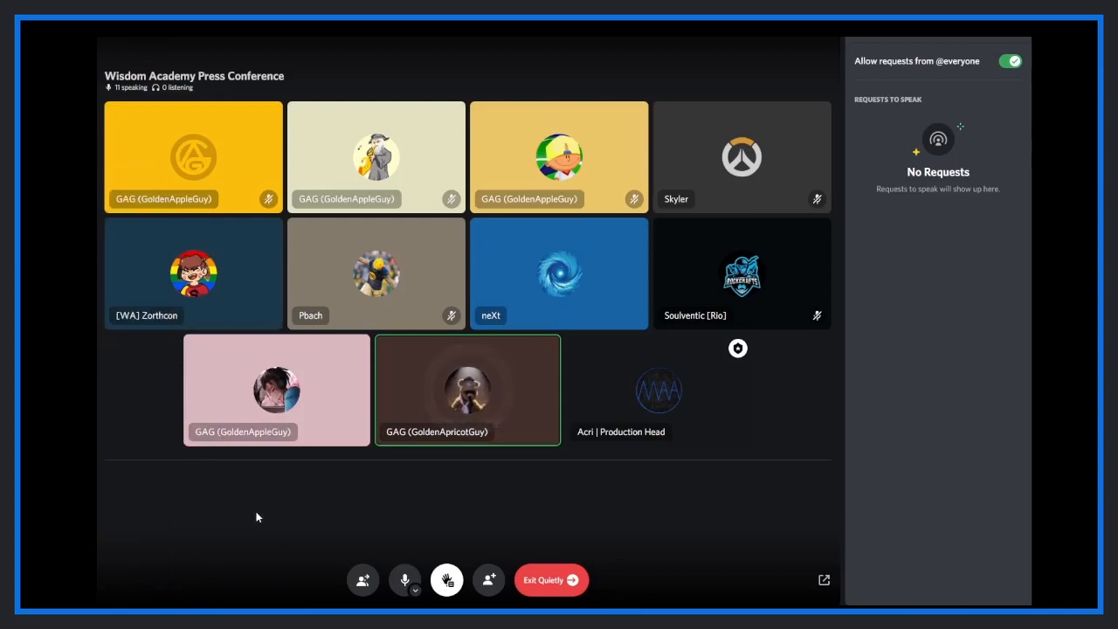
mouse_move(122, 396)
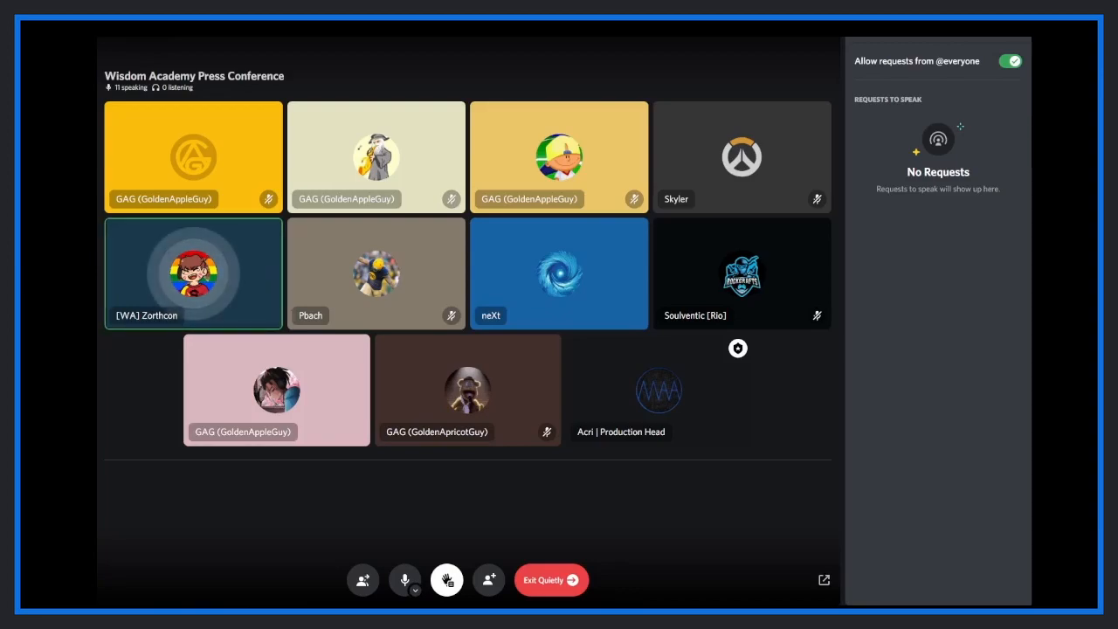
mouse_move(146, 385)
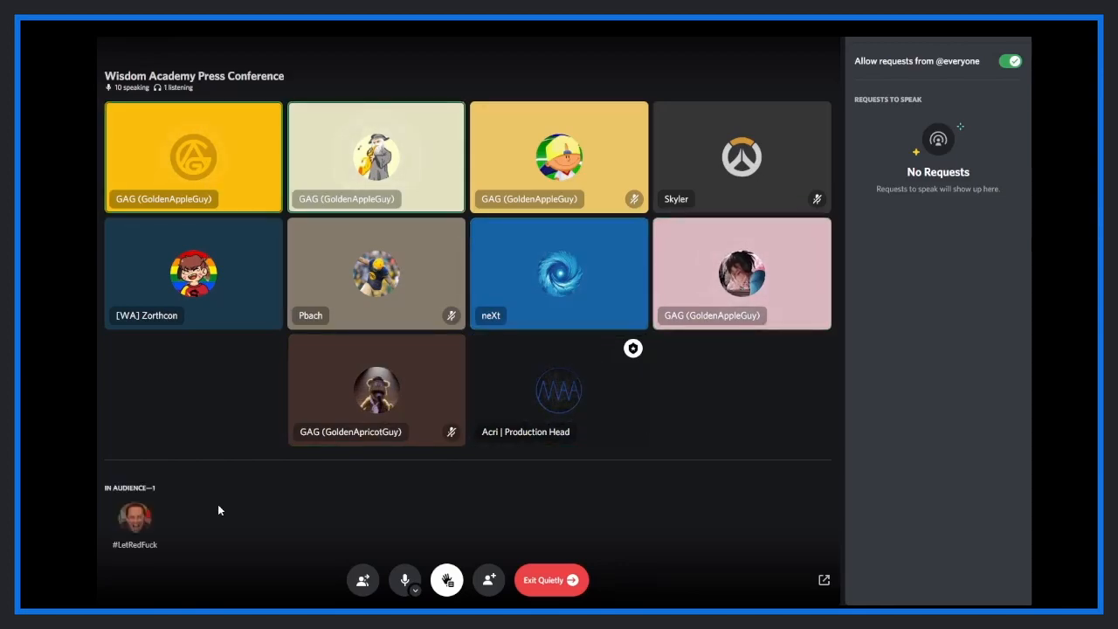
mouse_move(140, 441)
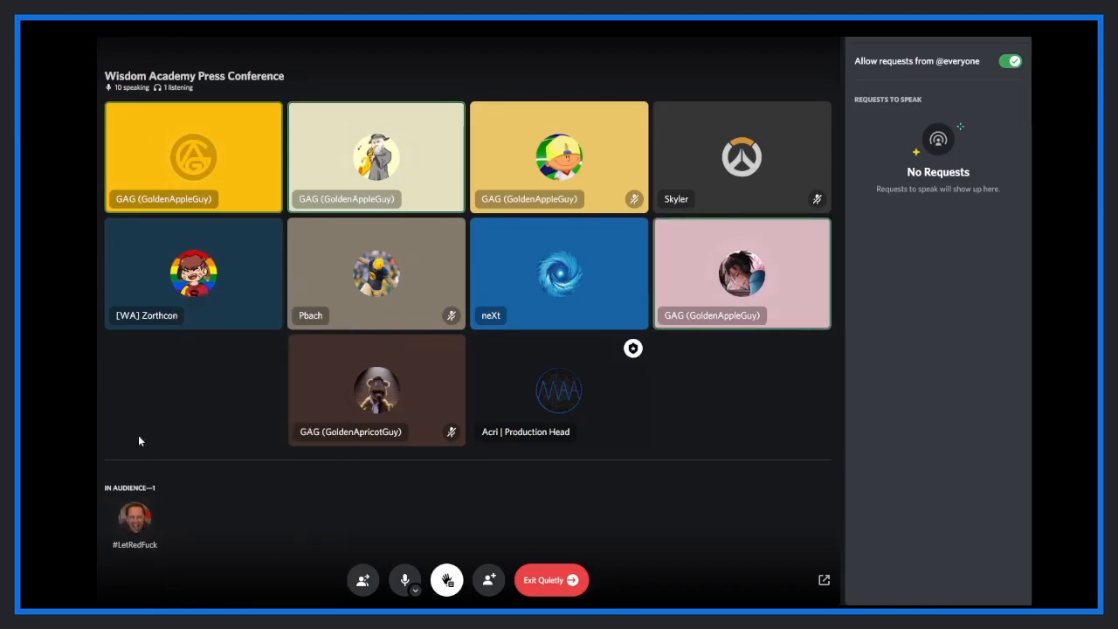
mouse_move(256, 495)
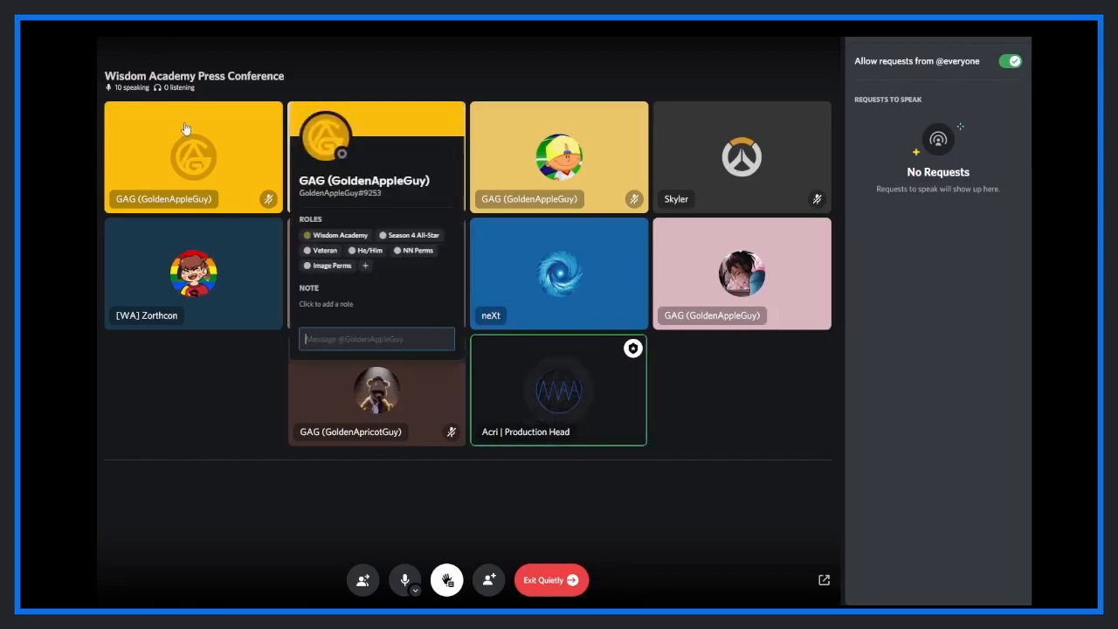
Dismiss the first speaker's profile card
click(170, 443)
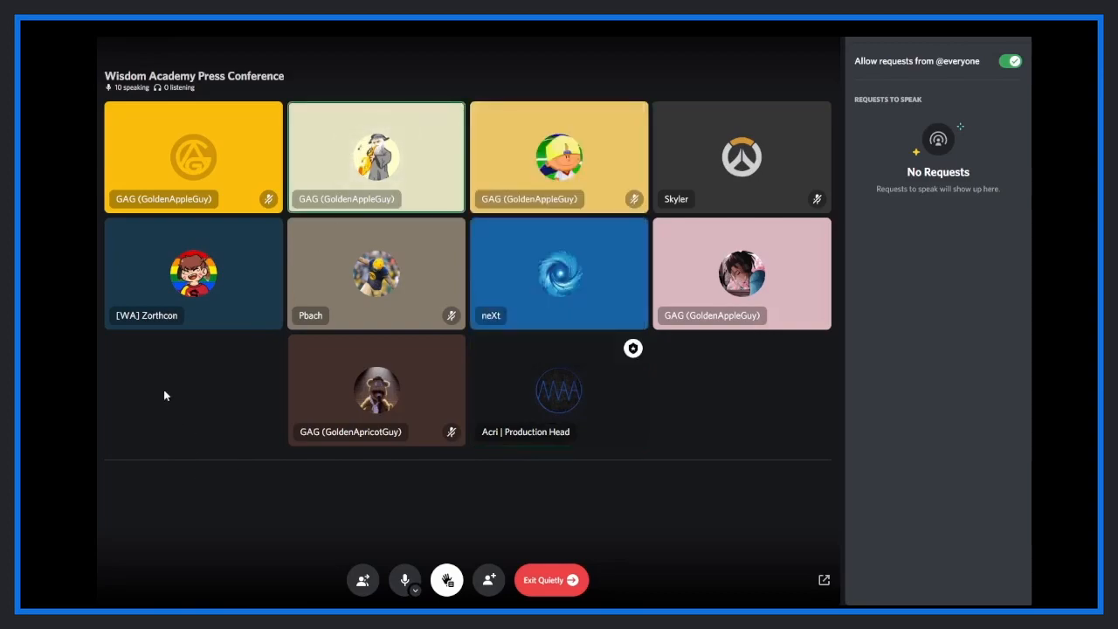
mouse_move(186, 394)
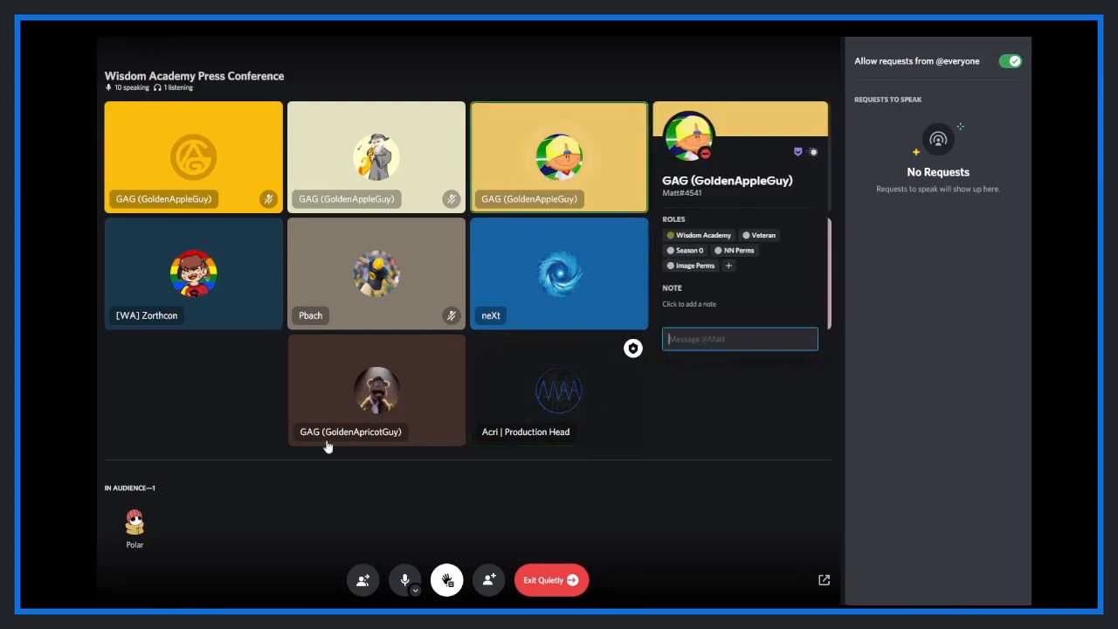
Raise the third top-row speaker's user volume to 150%
right_click(558, 157)
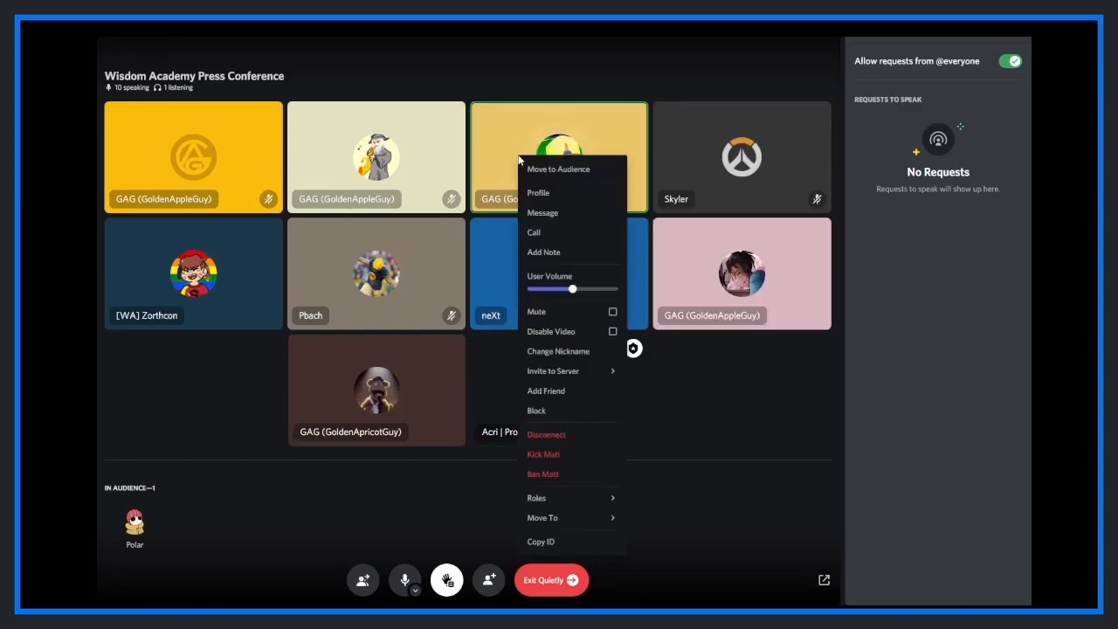
drag(572, 288, 595, 288)
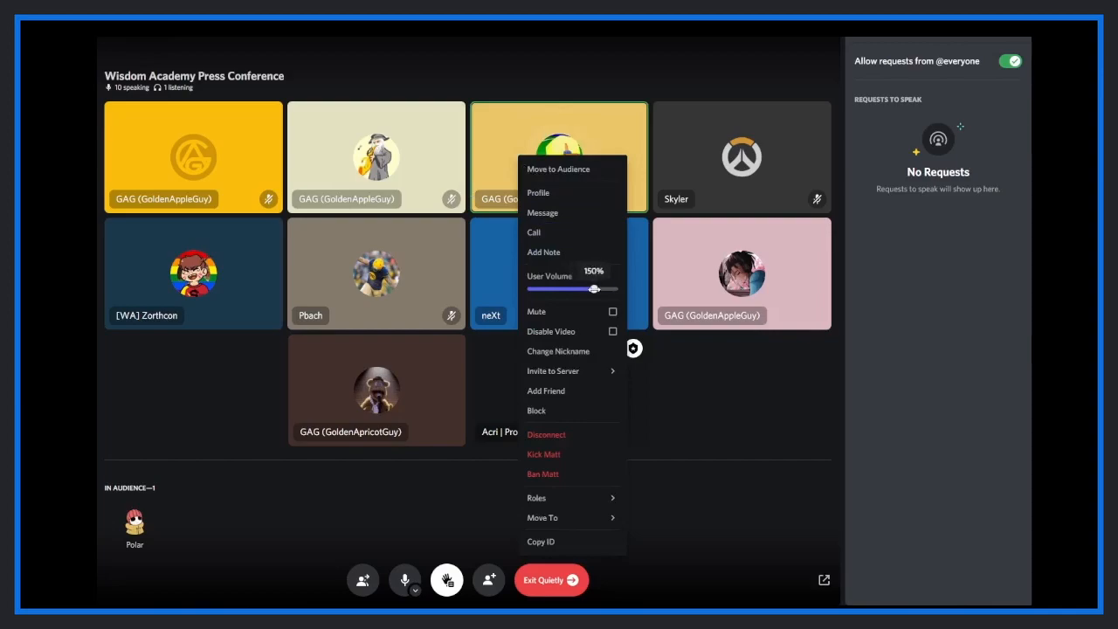
click(732, 394)
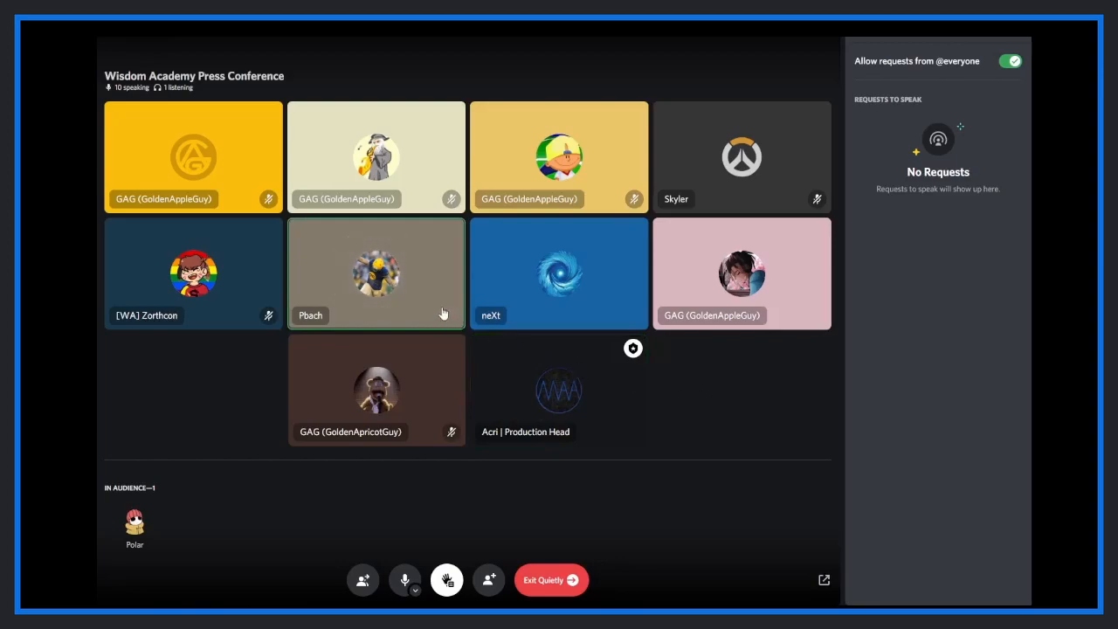
right_click(376, 273)
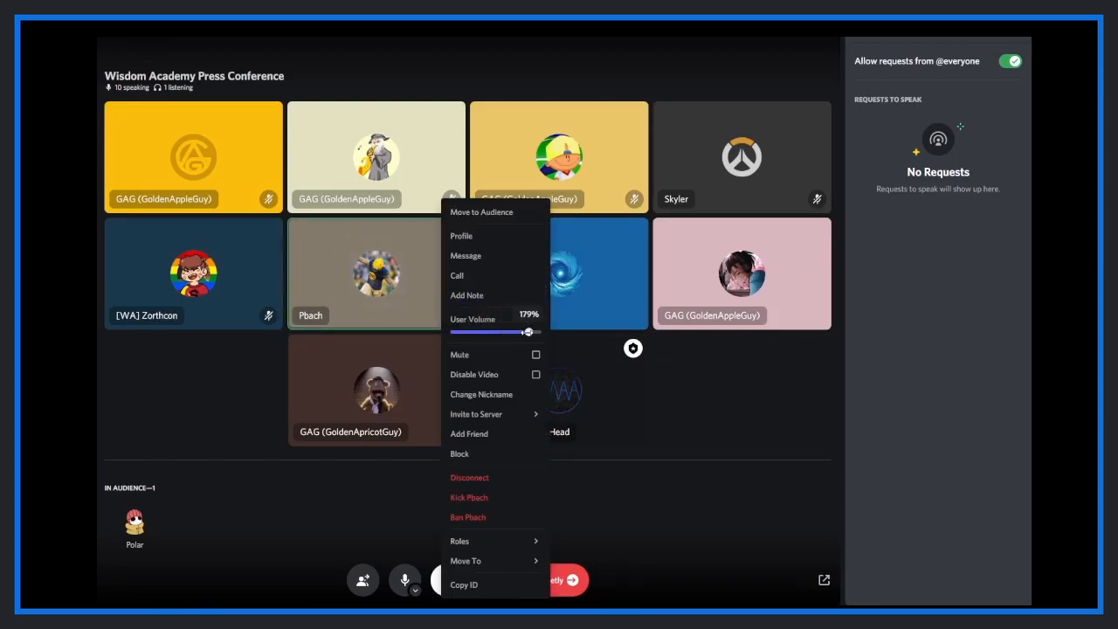
drag(531, 332, 525, 332)
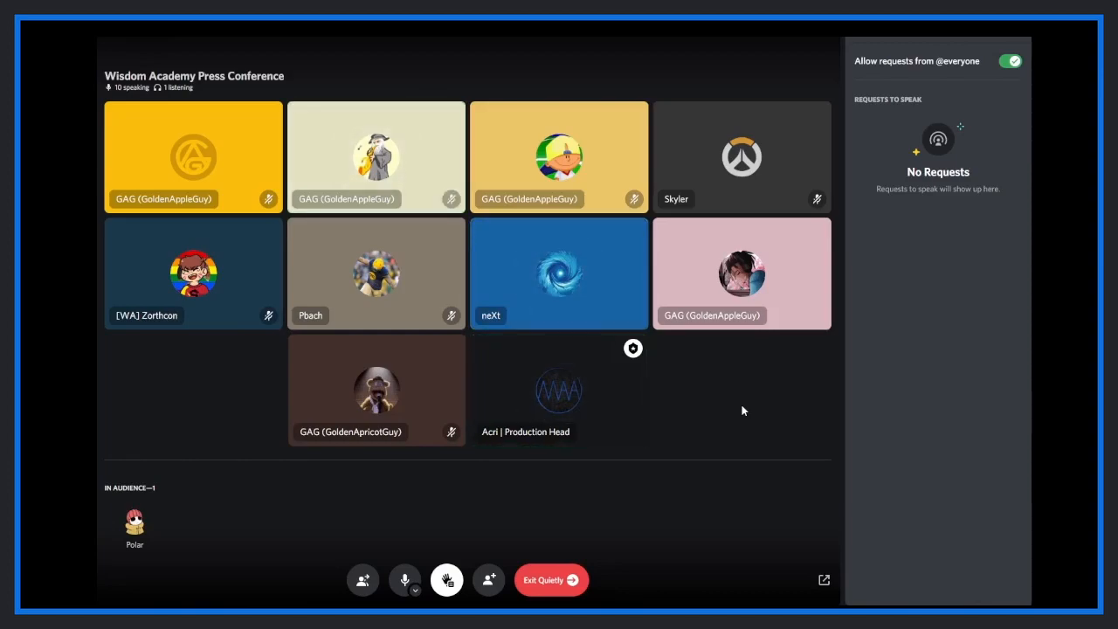
click(742, 273)
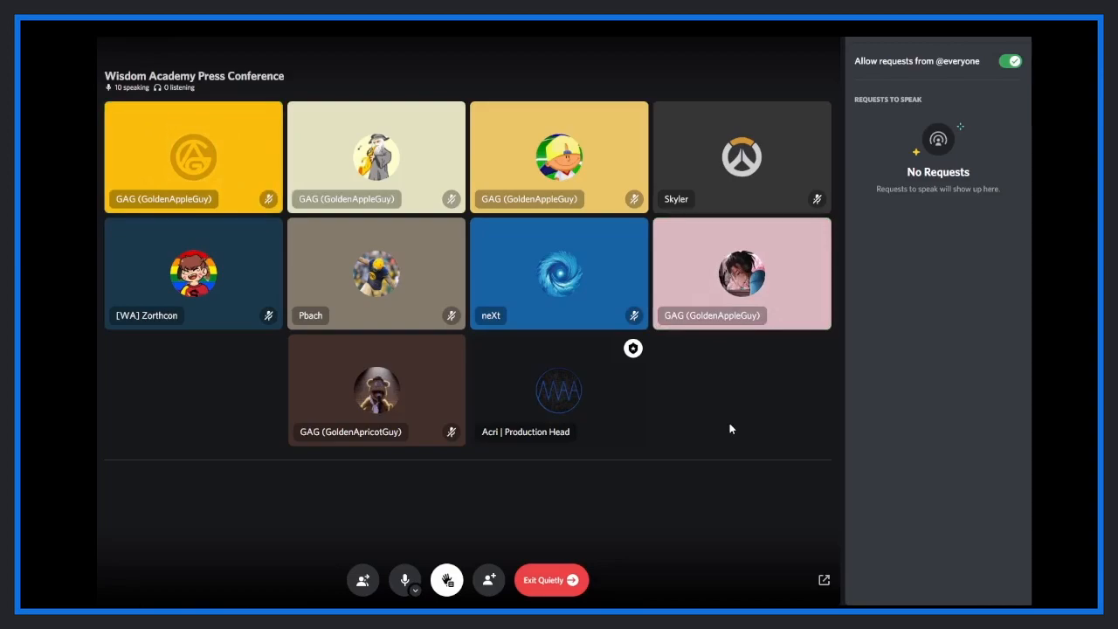
mouse_move(476, 408)
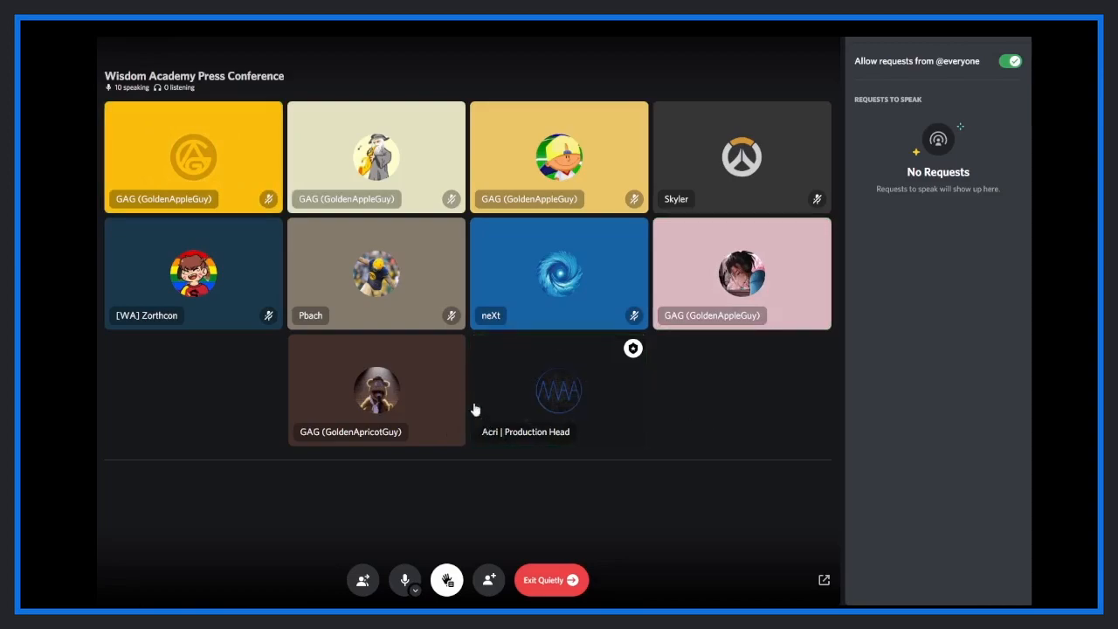